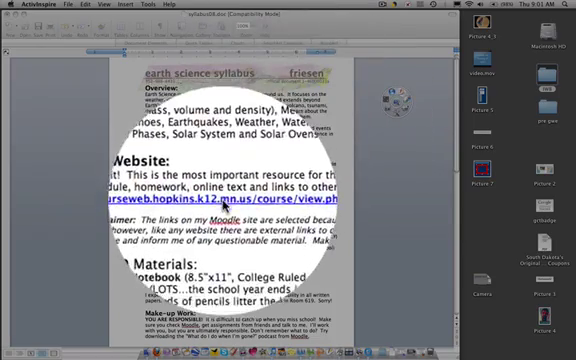
Step: Scroll through the earth science syllabus and bring up Word's File menu
scroll(down, 3)
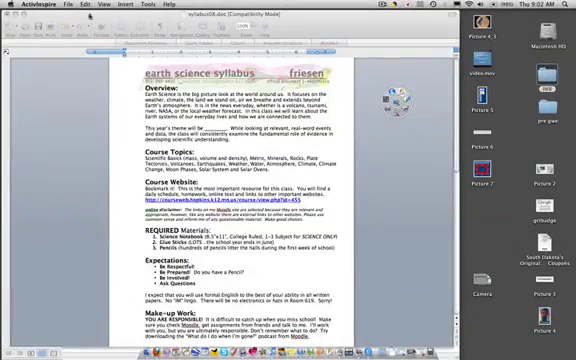
click(40, 10)
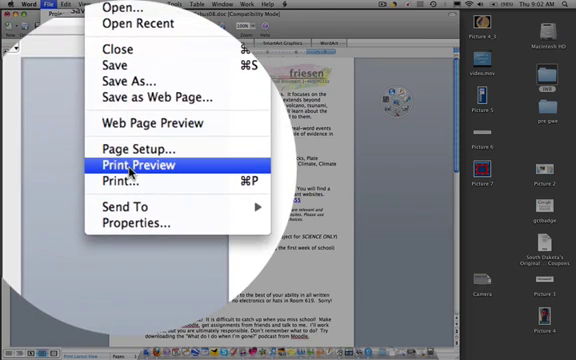
Step: Show the syllabus in Print Preview zoomed so both pages sit side by side
click(138, 164)
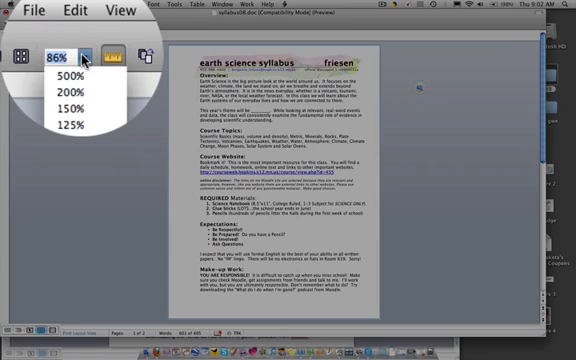
click(62, 82)
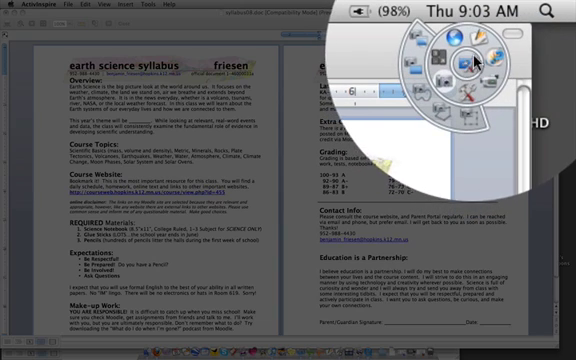
mouse_move(484, 46)
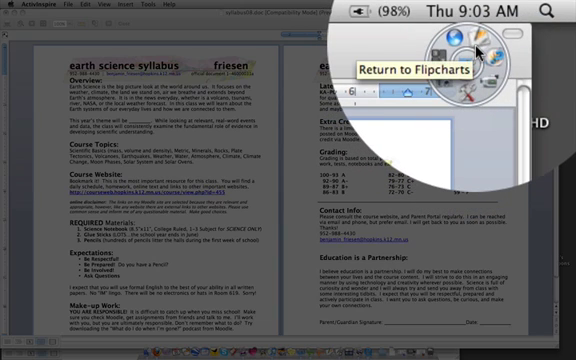